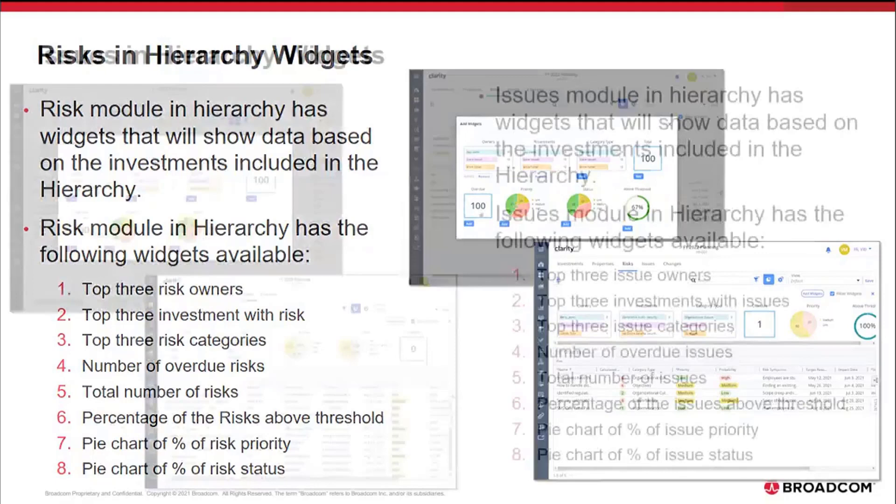
Step: Advance to the Issues hierarchy widgets slide
{"action": "key", "text": "right"}
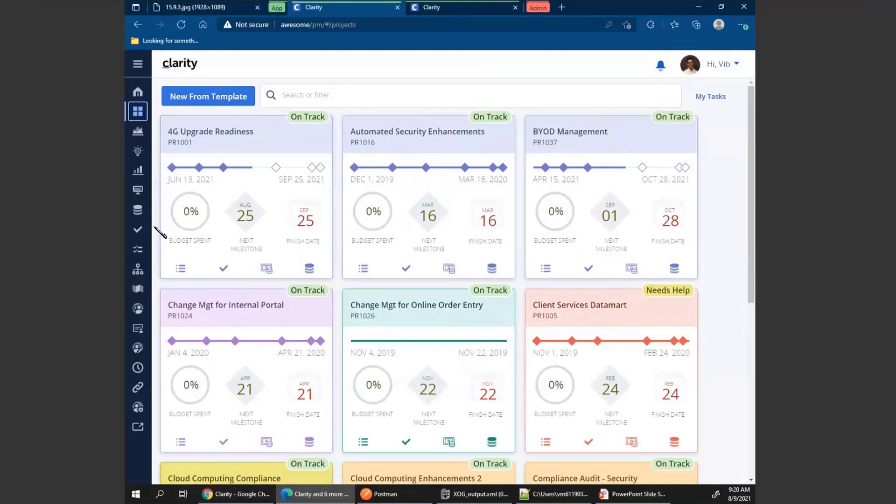
Step: Show the To Dos page, hiding and then restoring its summary widgets
{"action": "left_click", "coordinate": [137, 248]}
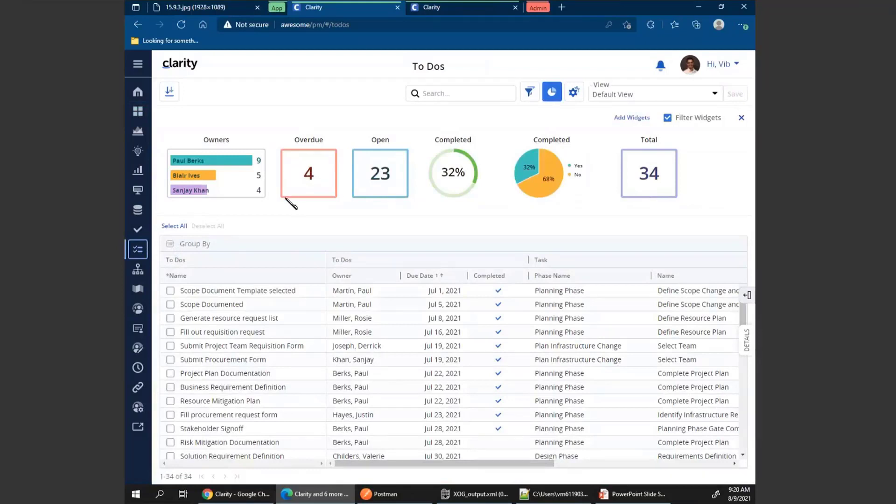
{"action": "mouse_move", "coordinate": [568, 207]}
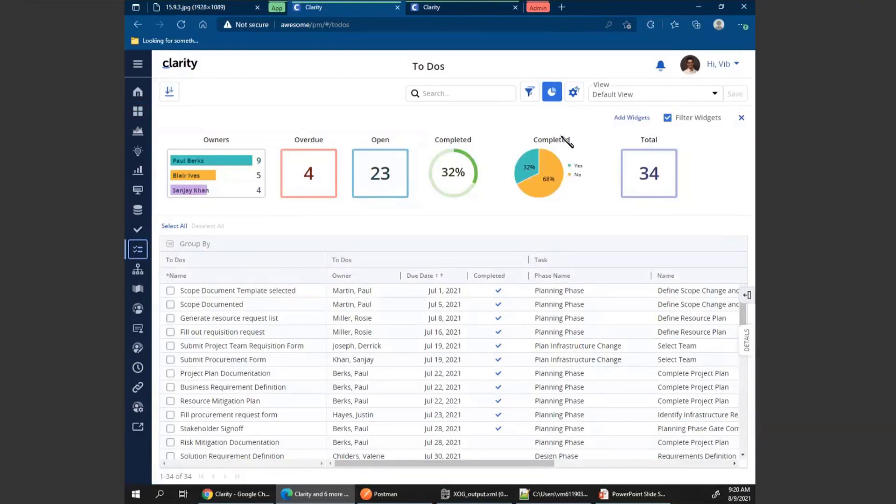
{"action": "mouse_move", "coordinate": [552, 91]}
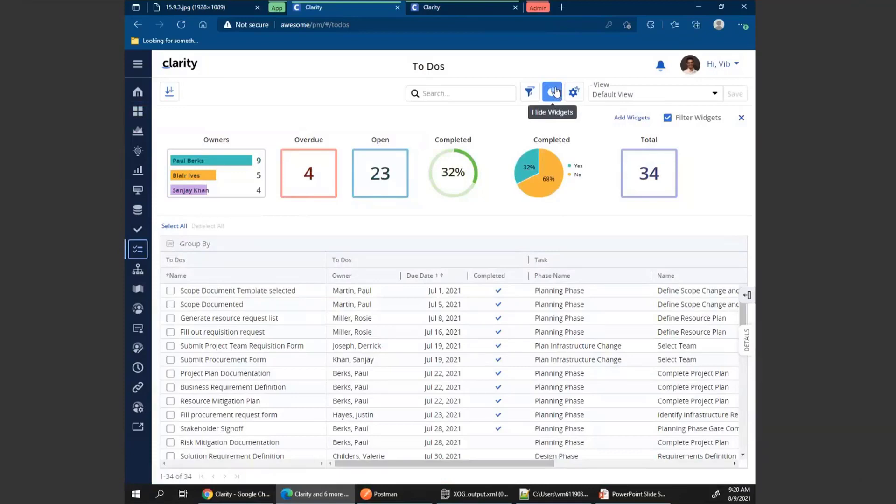
{"action": "left_click", "coordinate": [552, 91]}
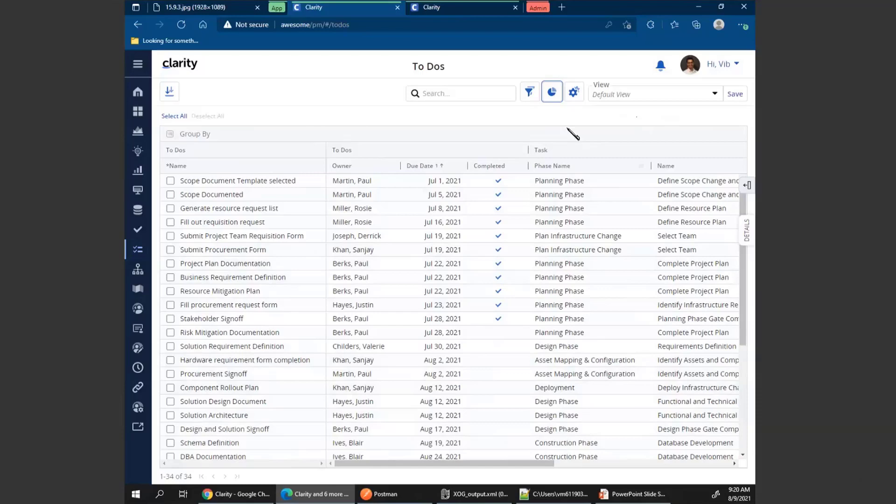
{"action": "mouse_move", "coordinate": [552, 92]}
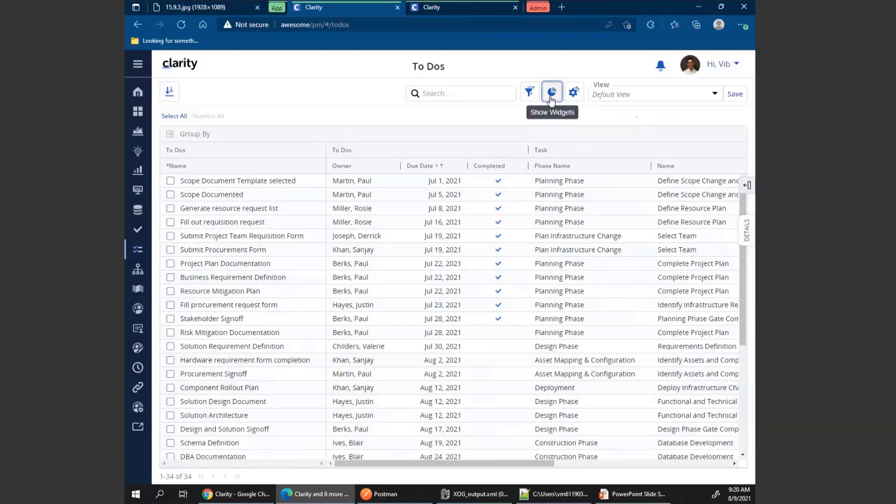
{"action": "left_click", "coordinate": [551, 91]}
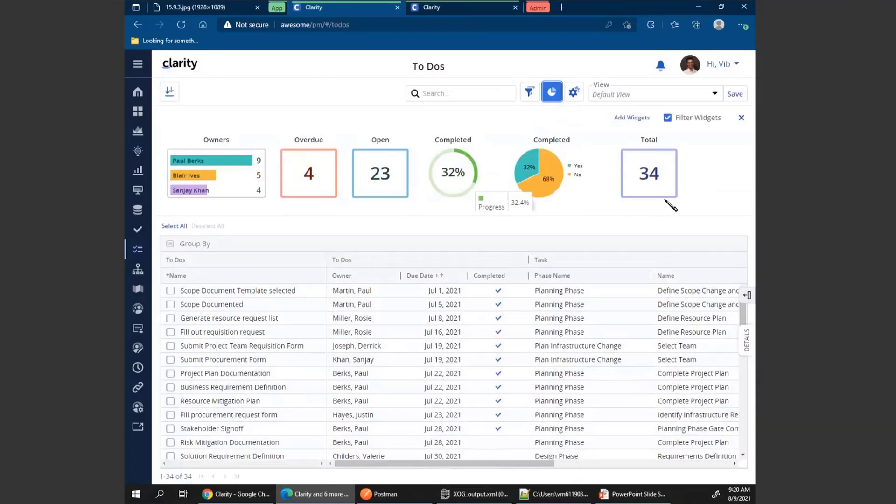
{"action": "mouse_move", "coordinate": [632, 117]}
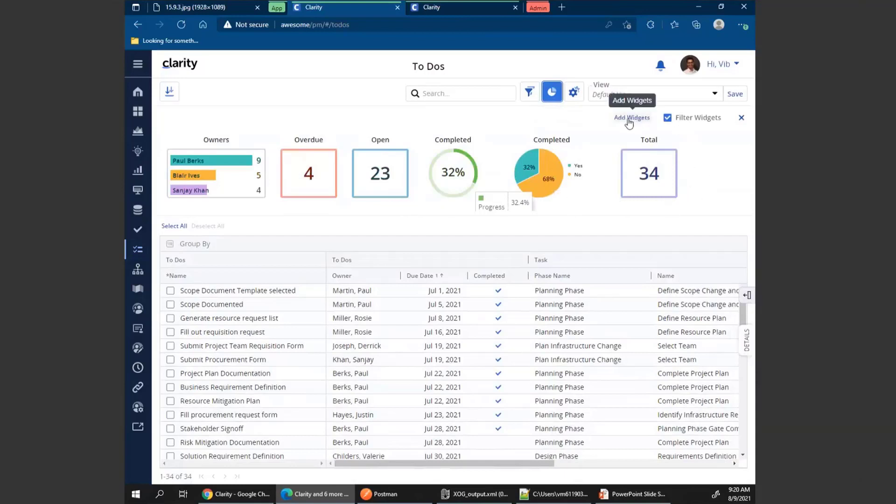
{"action": "left_click", "coordinate": [631, 118]}
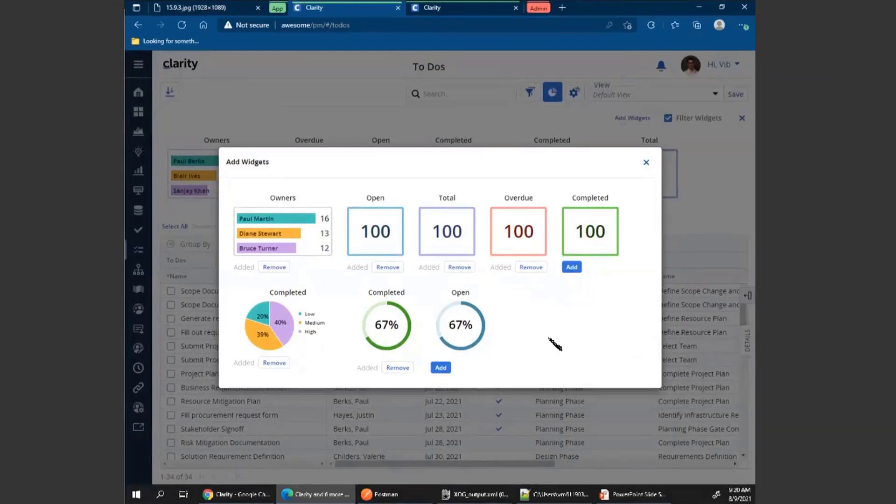
{"action": "mouse_move", "coordinate": [369, 292]}
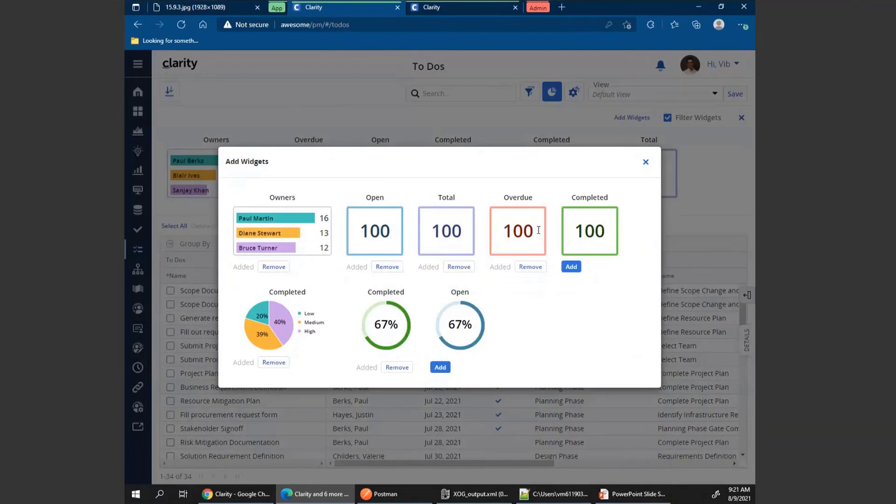
{"action": "mouse_move", "coordinate": [520, 330]}
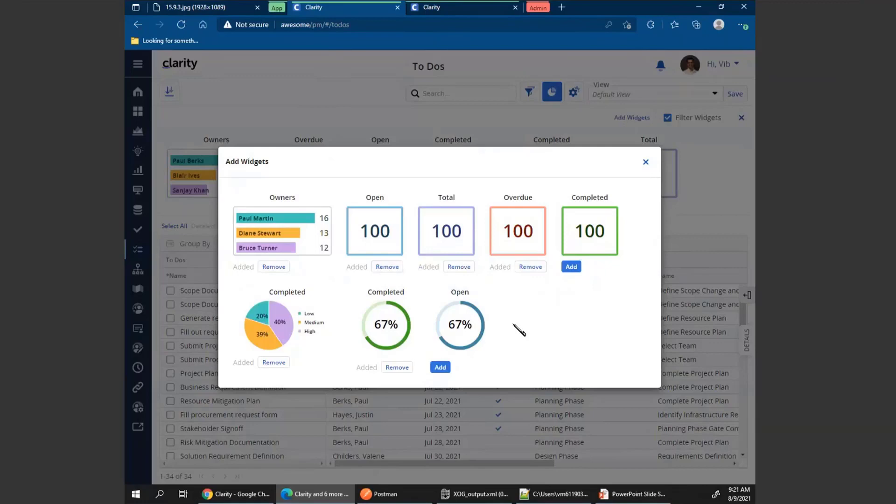
{"action": "mouse_move", "coordinate": [646, 162]}
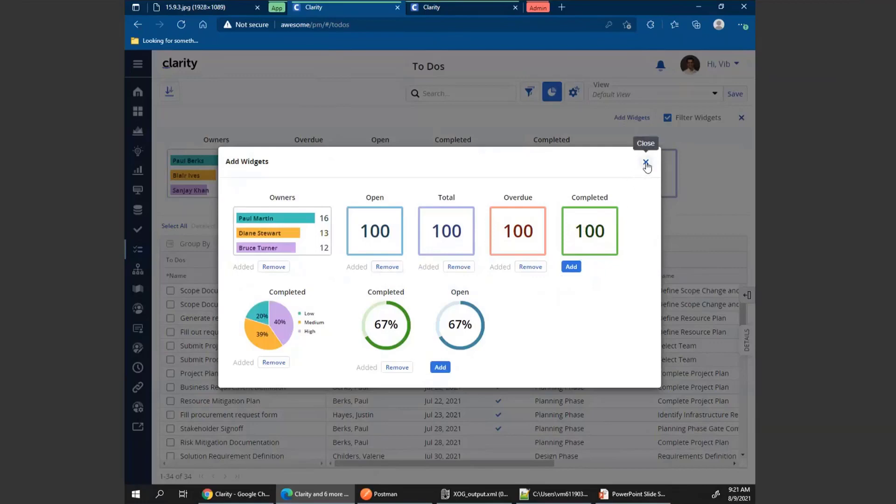
{"action": "left_click", "coordinate": [646, 163]}
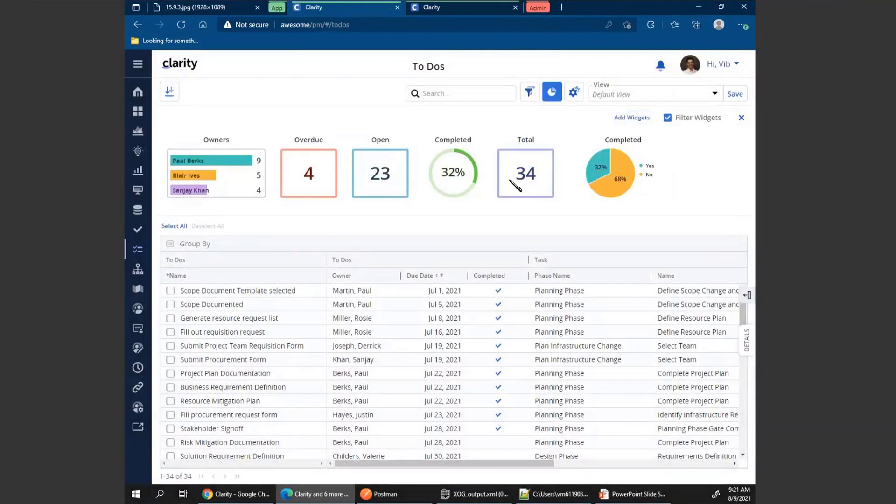
{"action": "mouse_move", "coordinate": [529, 181]}
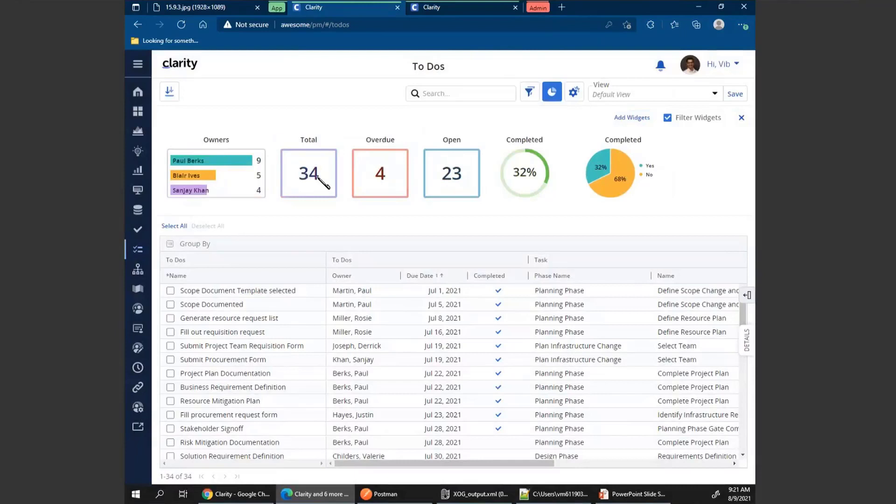
{"action": "mouse_move", "coordinate": [580, 189]}
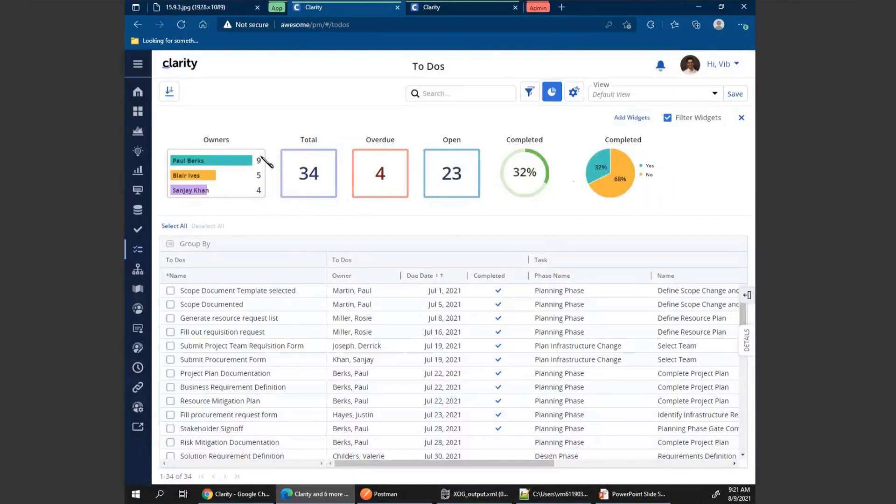
{"action": "mouse_move", "coordinate": [484, 257]}
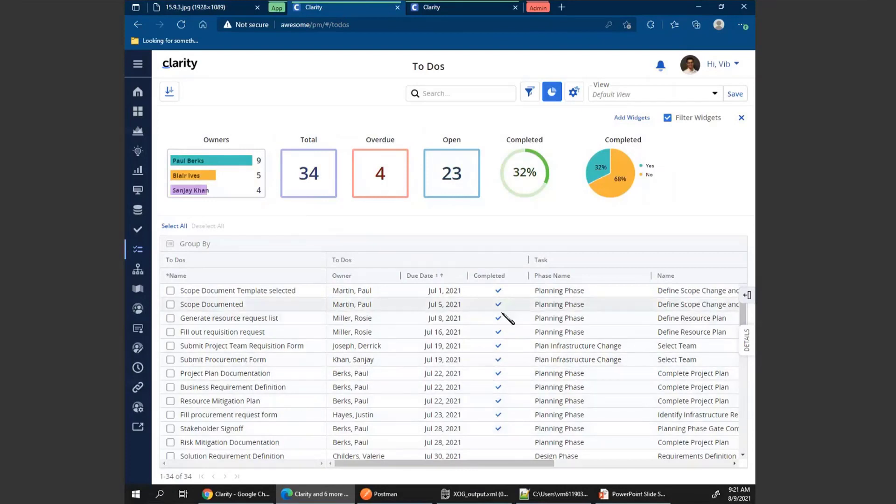
{"action": "mouse_move", "coordinate": [443, 196]}
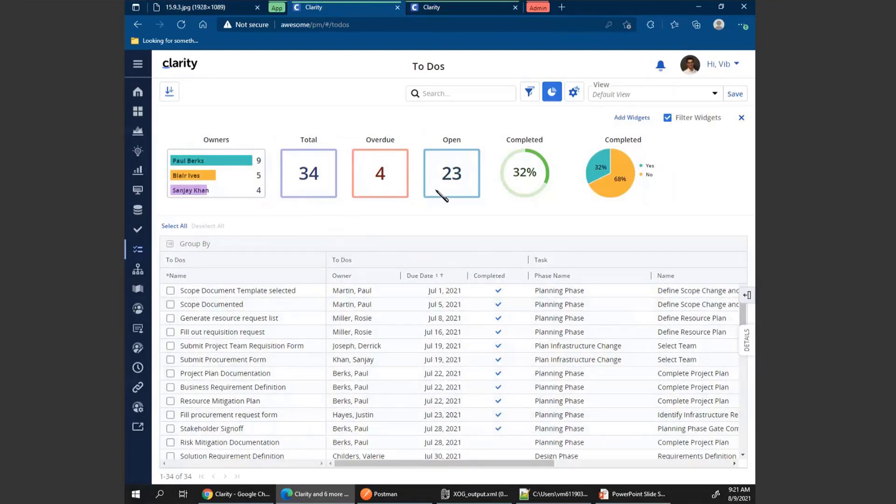
{"action": "mouse_move", "coordinate": [512, 197]}
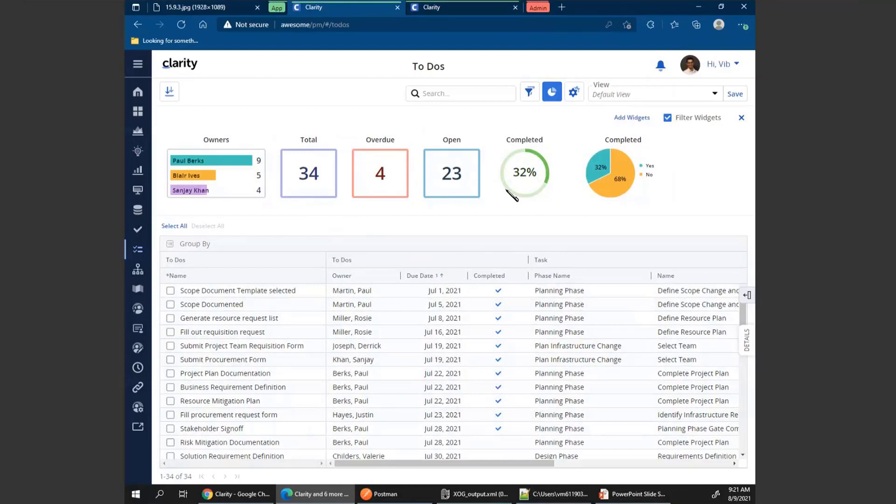
{"action": "mouse_move", "coordinate": [498, 431]}
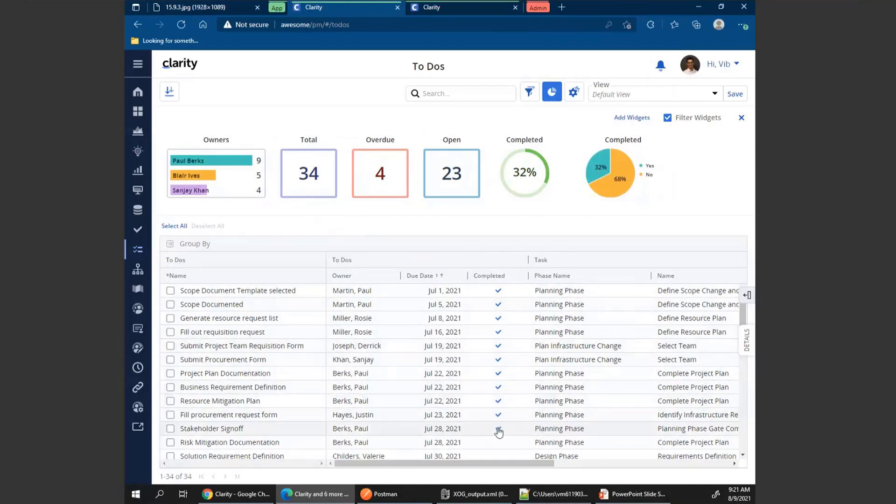
Step: Clear the Completed flags on Stakeholder Signoff and Fill procurement request form, with the Details panel shown
{"action": "left_click", "coordinate": [498, 414]}
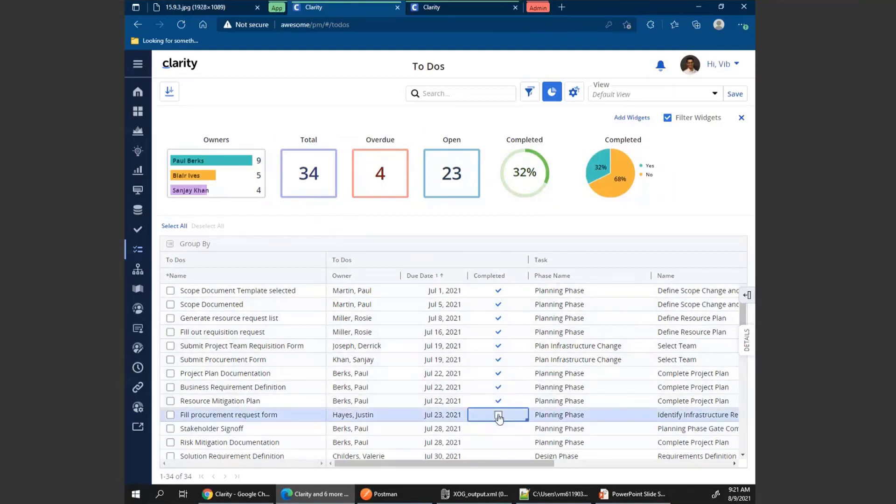
{"action": "left_click", "coordinate": [499, 415]}
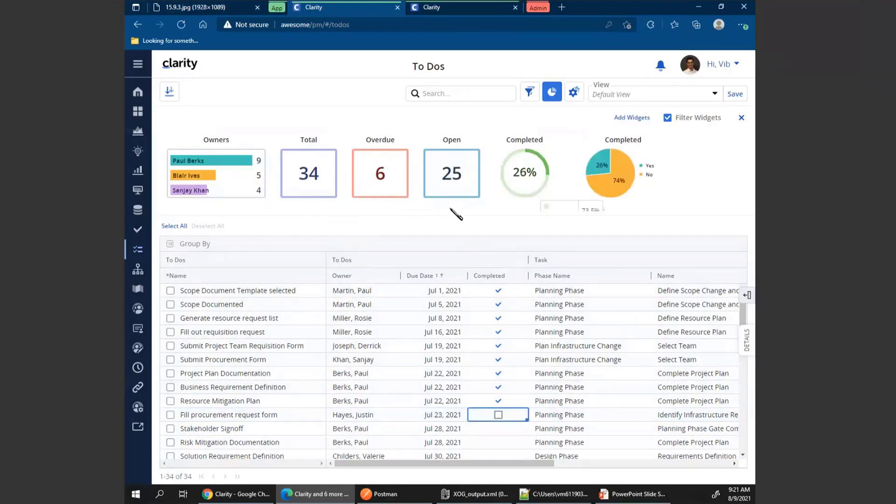
{"action": "mouse_move", "coordinate": [451, 166]}
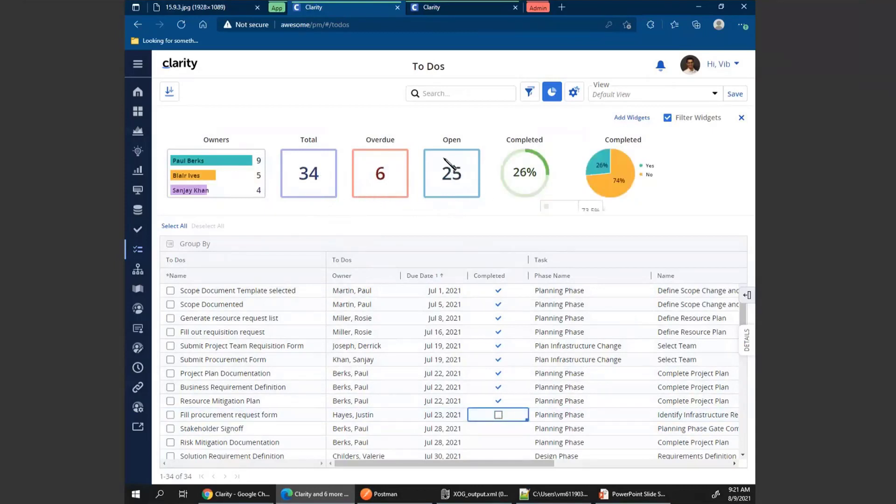
{"action": "mouse_move", "coordinate": [478, 188]}
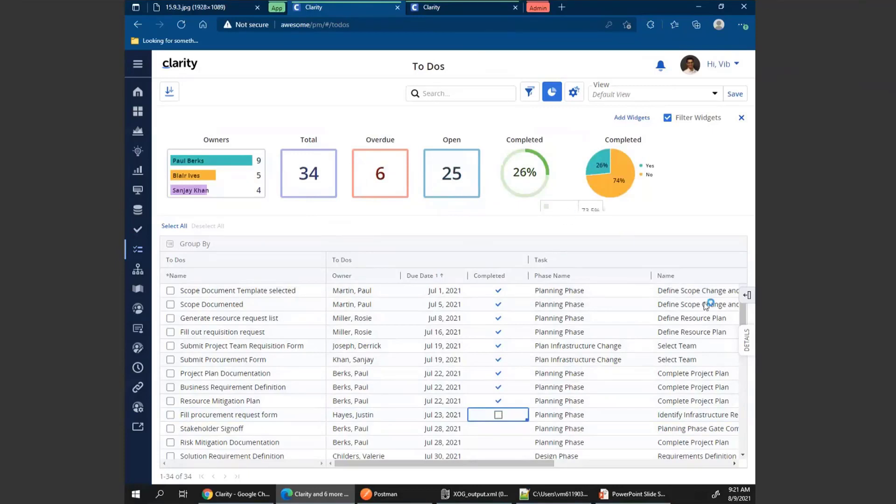
{"action": "left_click", "coordinate": [747, 340]}
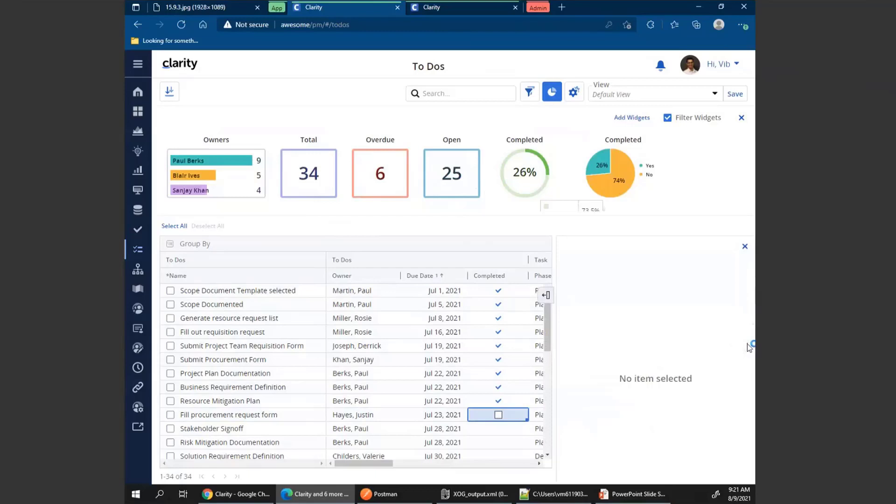
{"action": "left_click", "coordinate": [444, 414]}
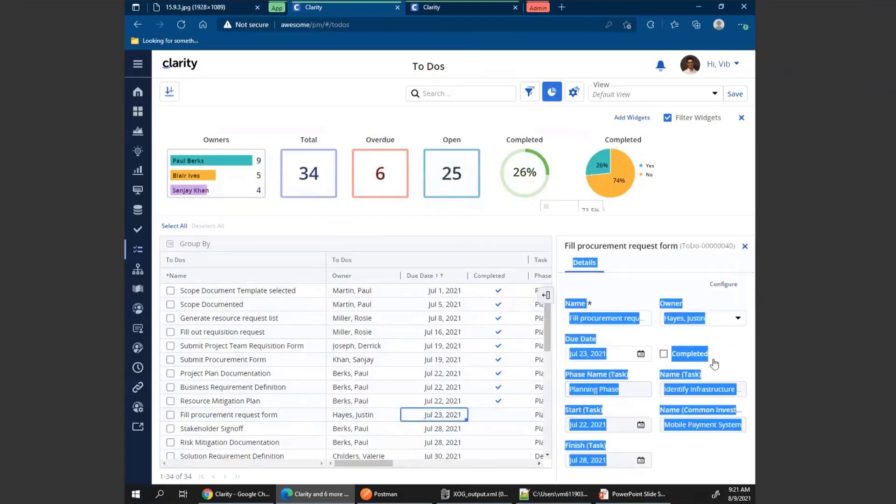
Step: Mark Fill procurement request form and Stakeholder Signoff completed, dropping overdue to 4 and open to 23
{"action": "left_click", "coordinate": [664, 354]}
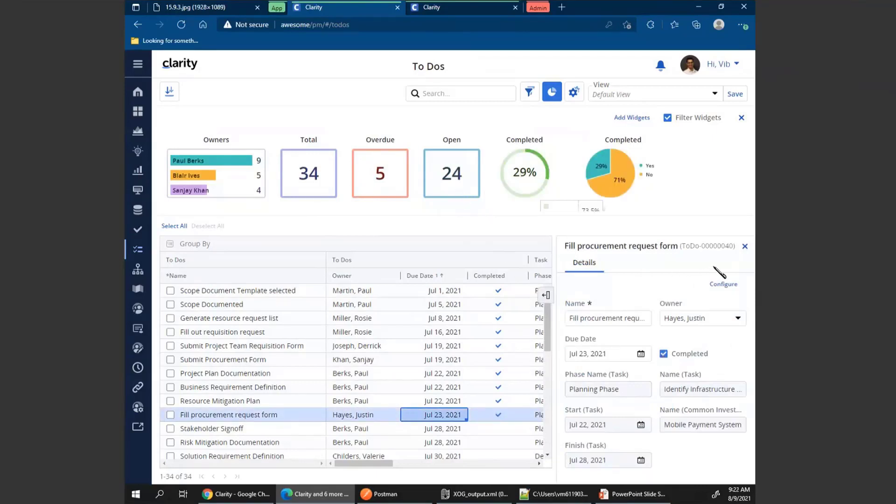
{"action": "left_click", "coordinate": [497, 428]}
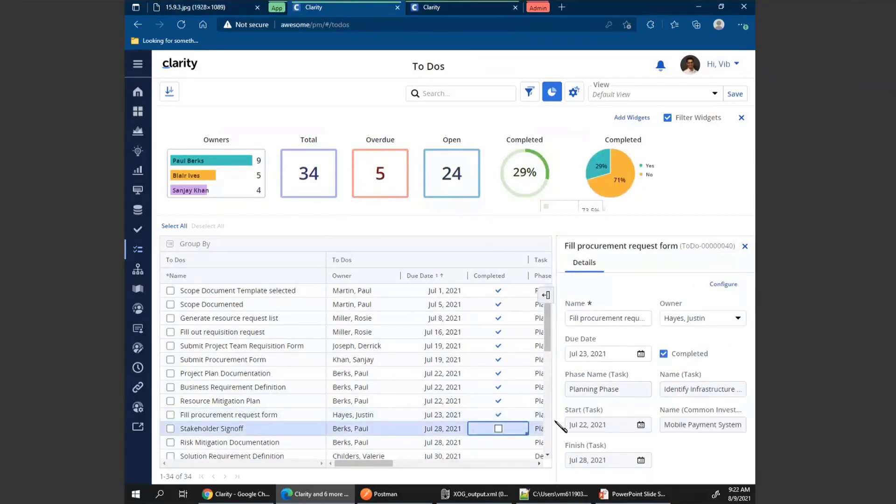
{"action": "left_click", "coordinate": [211, 428]}
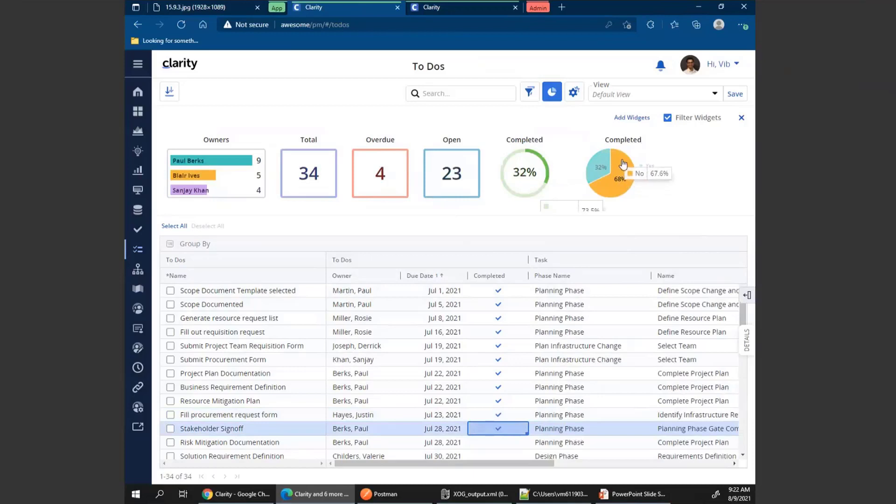
{"action": "mouse_move", "coordinate": [625, 177]}
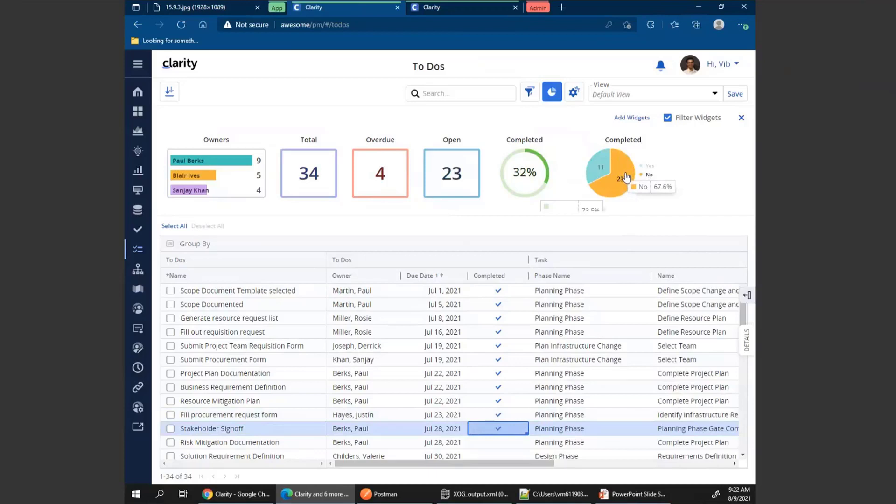
{"action": "mouse_move", "coordinate": [625, 181]}
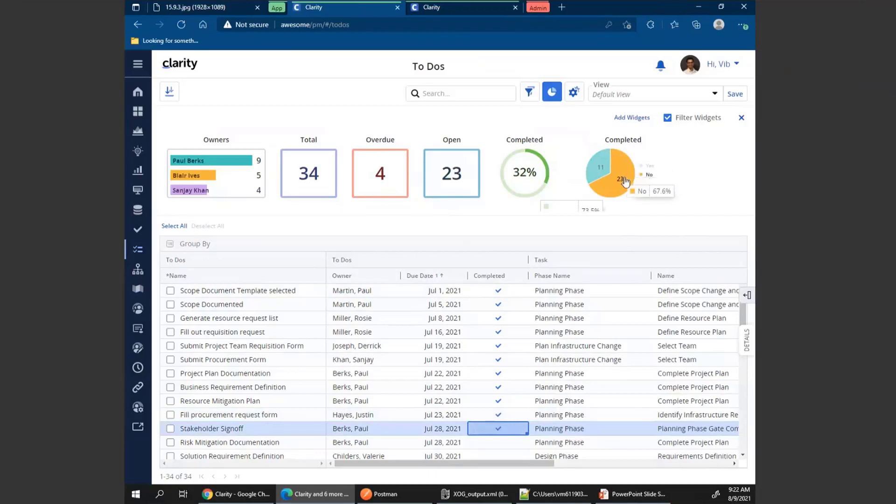
{"action": "mouse_move", "coordinate": [625, 180]}
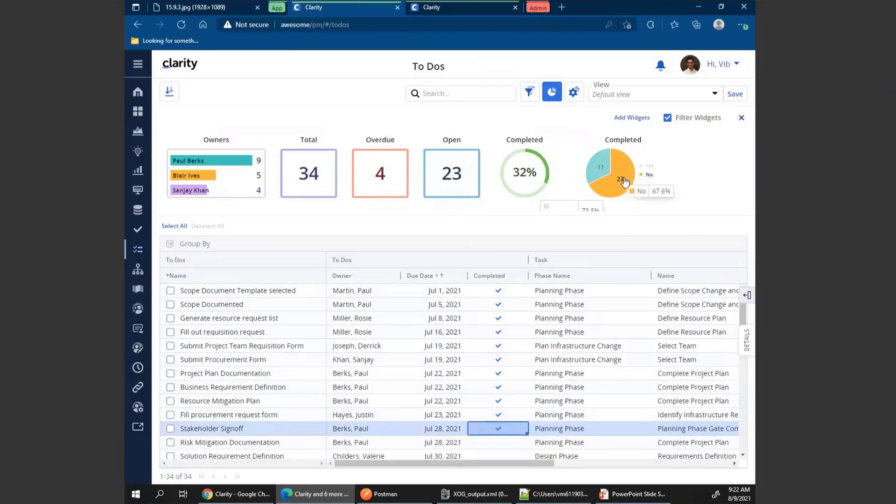
{"action": "mouse_move", "coordinate": [624, 189]}
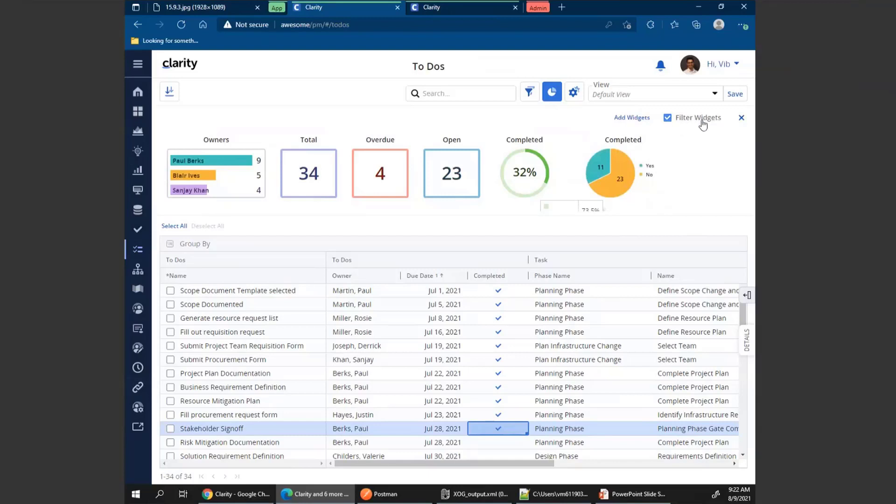
{"action": "mouse_move", "coordinate": [689, 126]}
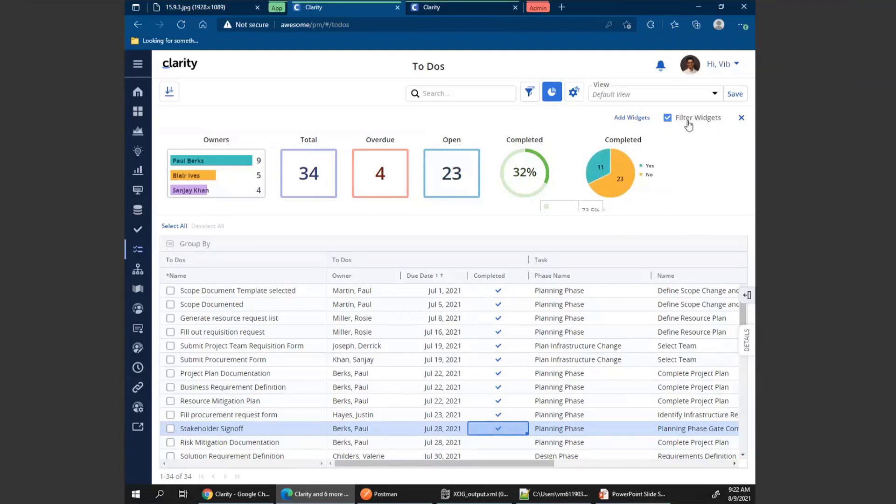
{"action": "mouse_move", "coordinate": [687, 120]}
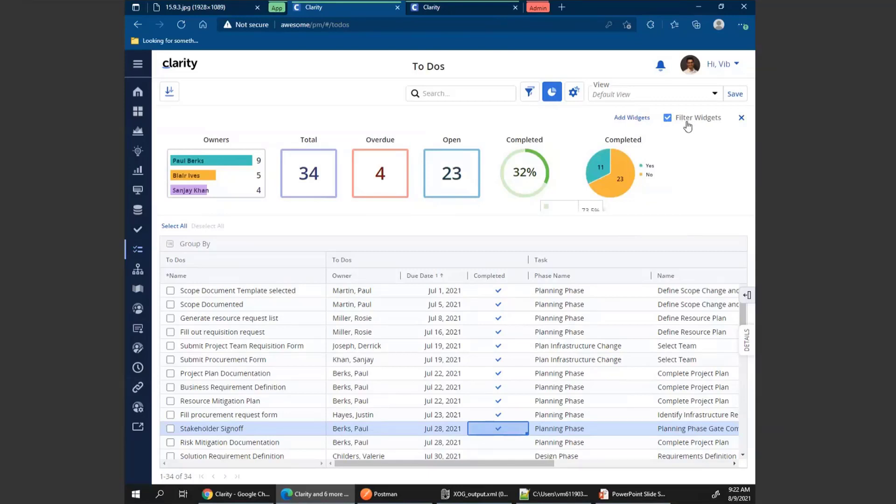
{"action": "mouse_move", "coordinate": [624, 218]}
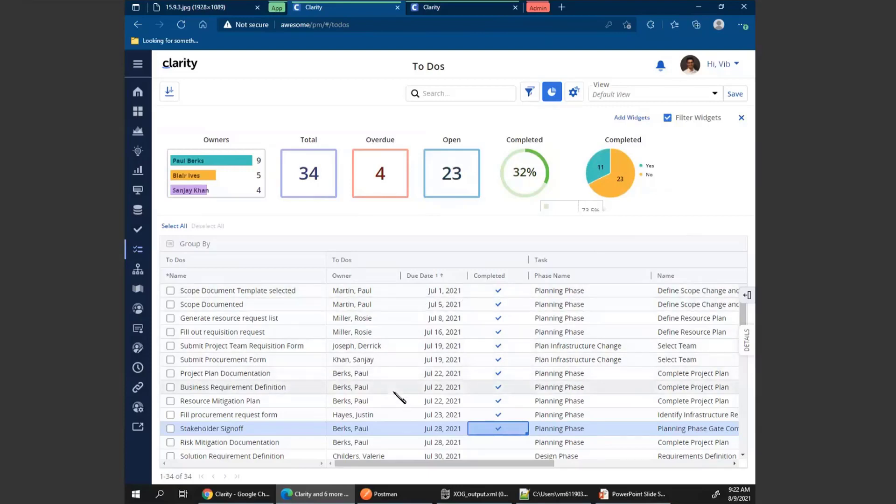
{"action": "mouse_move", "coordinate": [528, 92]}
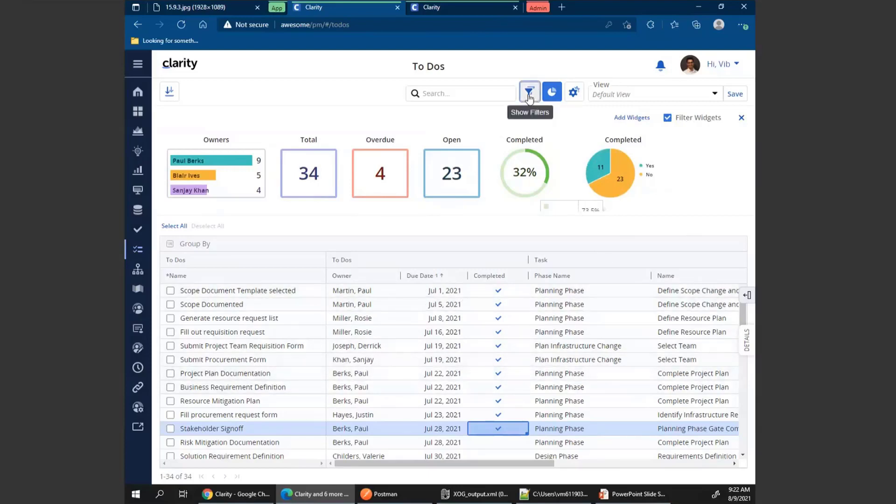
{"action": "left_click", "coordinate": [529, 93]}
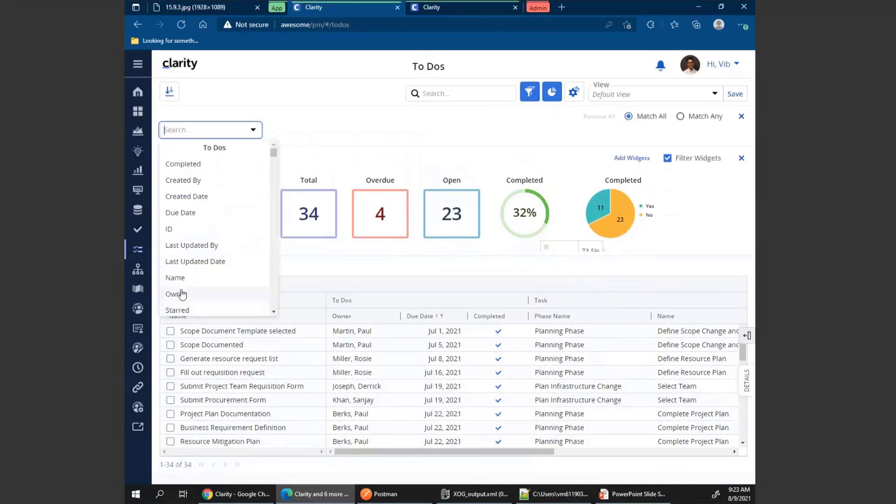
{"action": "left_click", "coordinate": [175, 294]}
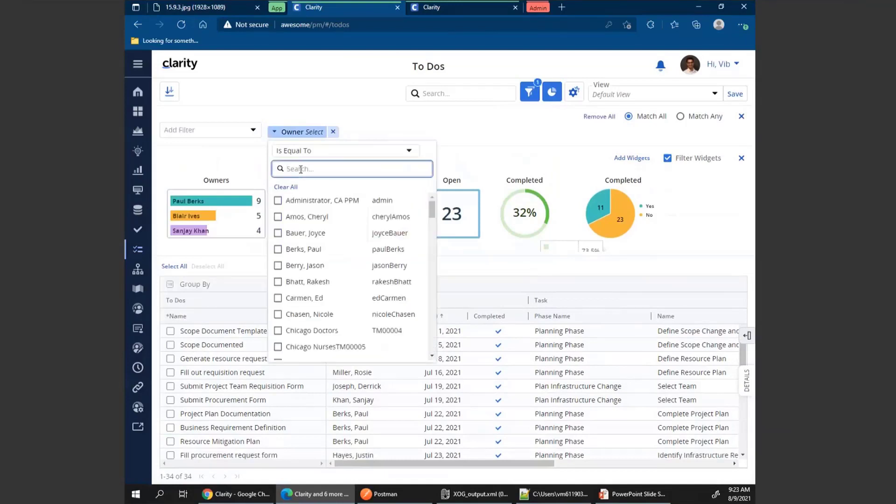
{"action": "type", "text": "martin"}
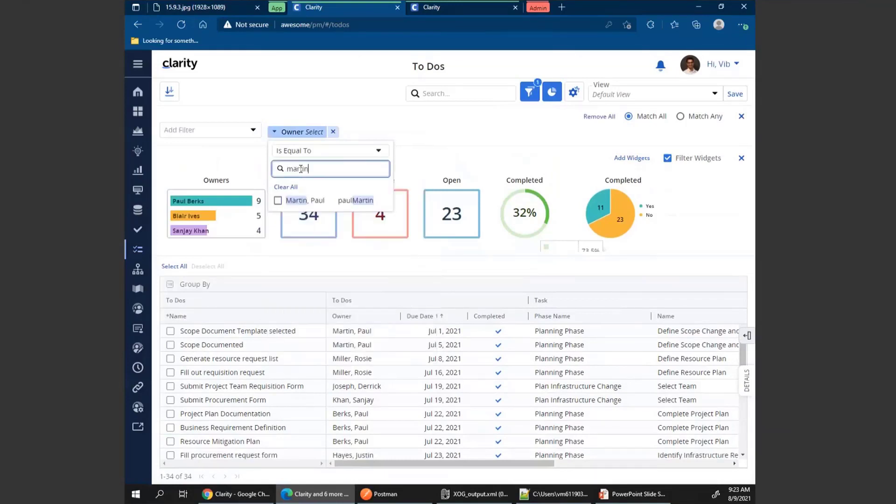
{"action": "left_click", "coordinate": [278, 201]}
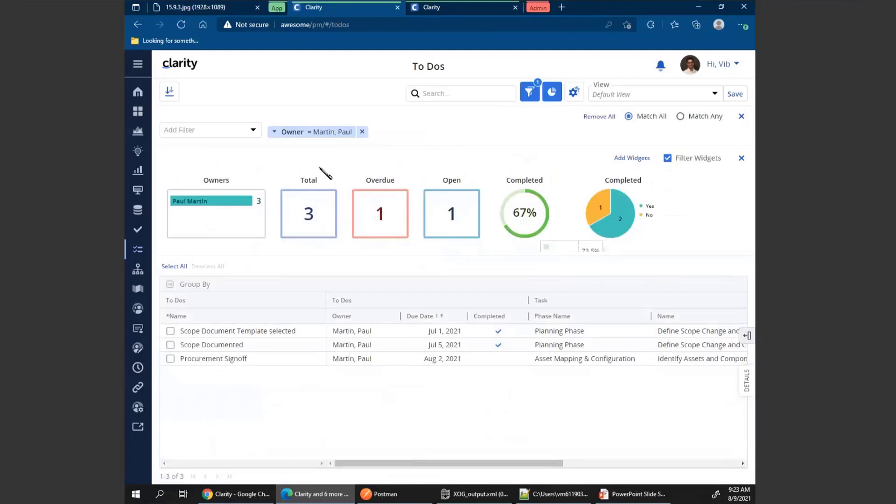
{"action": "mouse_move", "coordinate": [354, 166]}
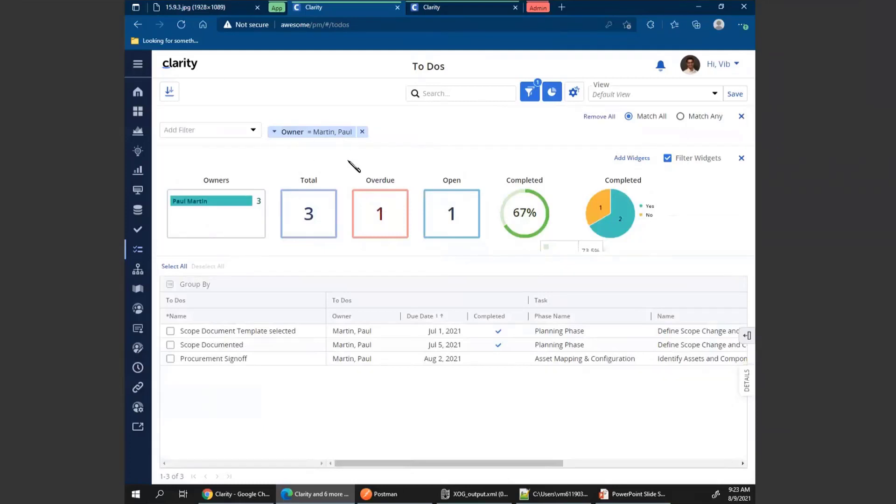
{"action": "mouse_move", "coordinate": [433, 177]}
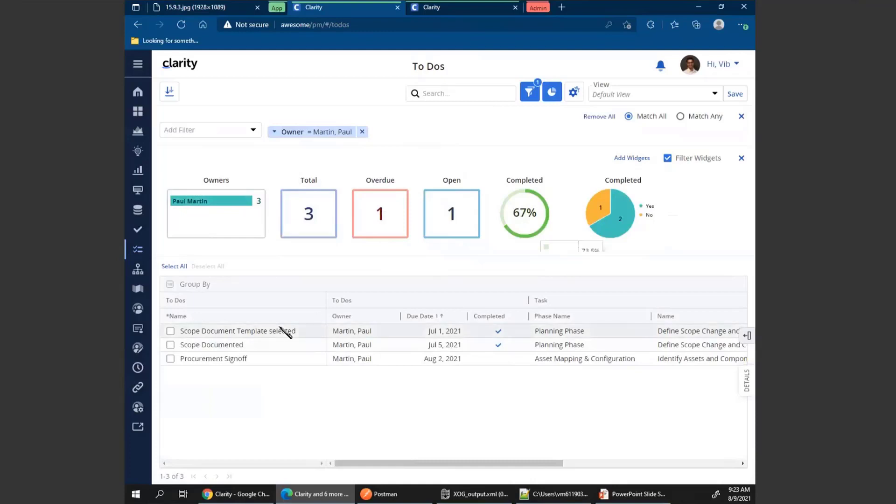
{"action": "mouse_move", "coordinate": [294, 369]}
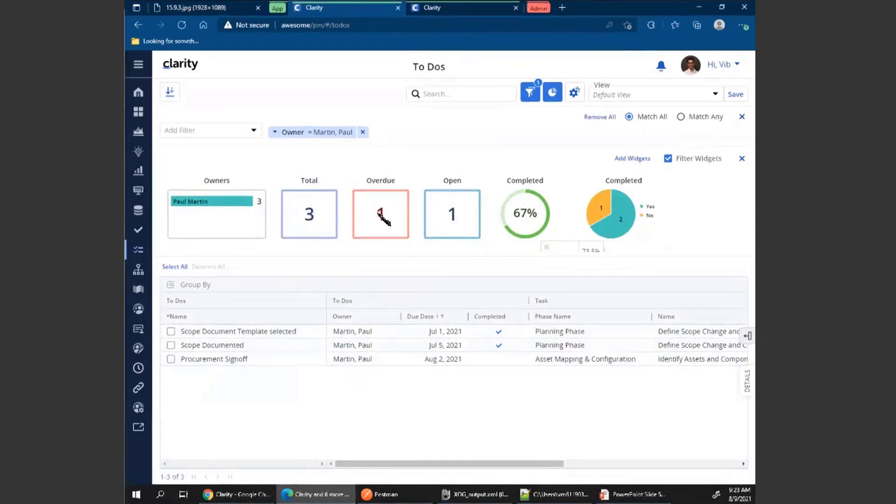
{"action": "mouse_move", "coordinate": [477, 222]}
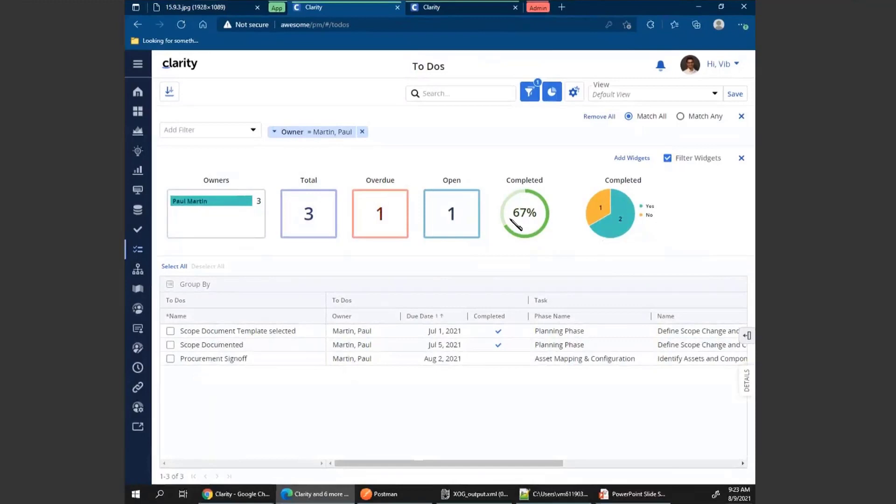
{"action": "mouse_move", "coordinate": [351, 231]}
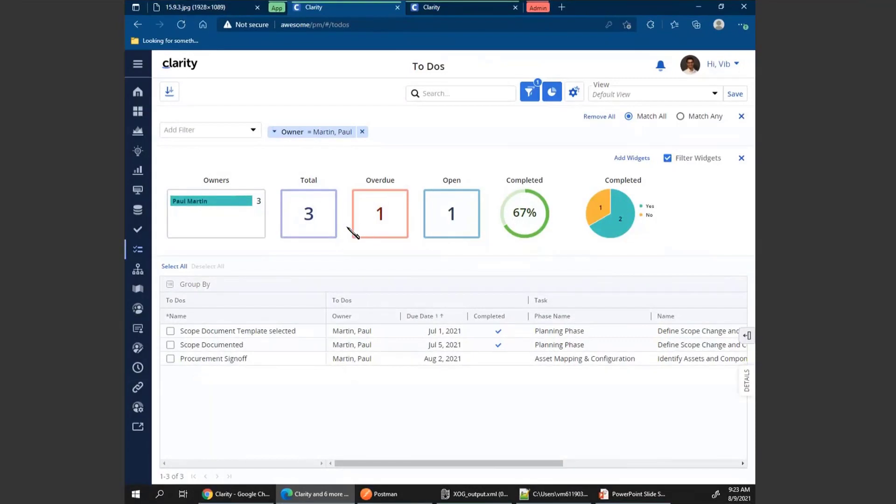
{"action": "mouse_move", "coordinate": [352, 343]}
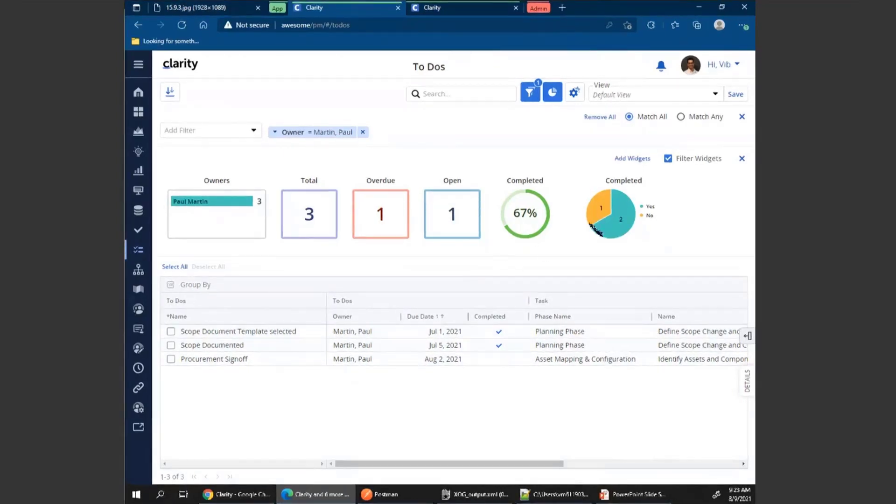
{"action": "left_click", "coordinate": [667, 158]}
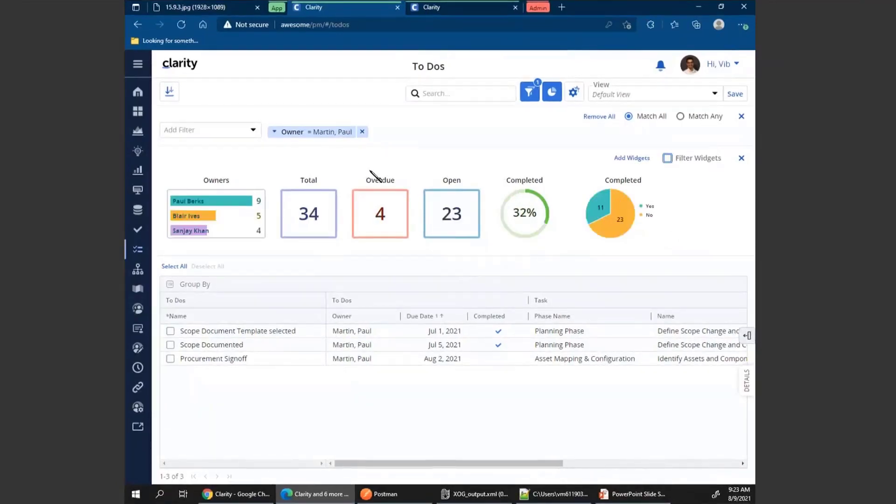
{"action": "mouse_move", "coordinate": [640, 177]}
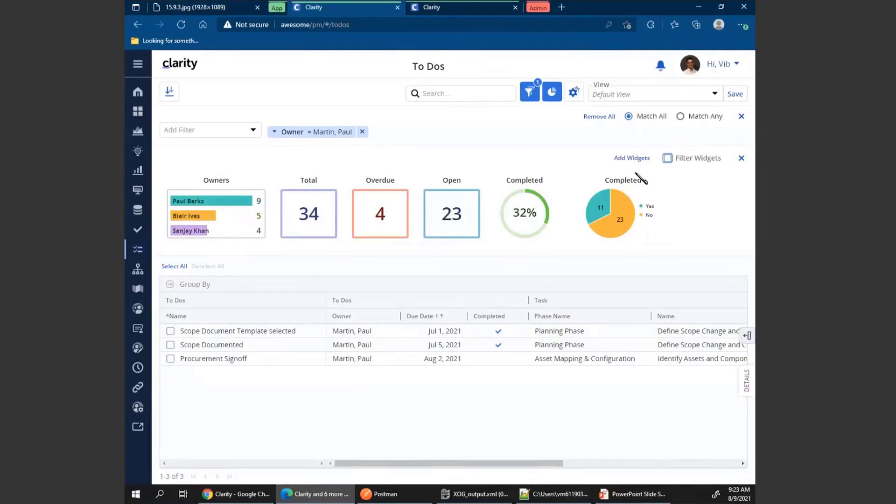
{"action": "mouse_move", "coordinate": [334, 219]}
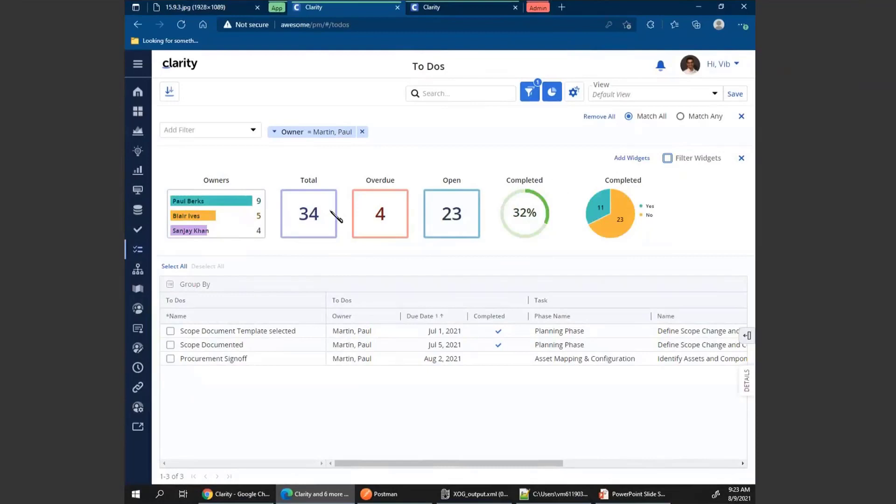
{"action": "mouse_move", "coordinate": [336, 194]}
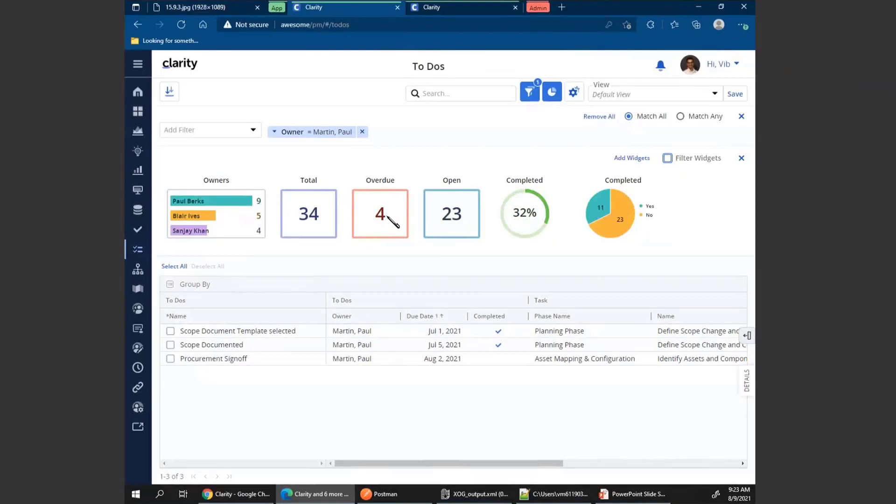
{"action": "mouse_move", "coordinate": [448, 369]}
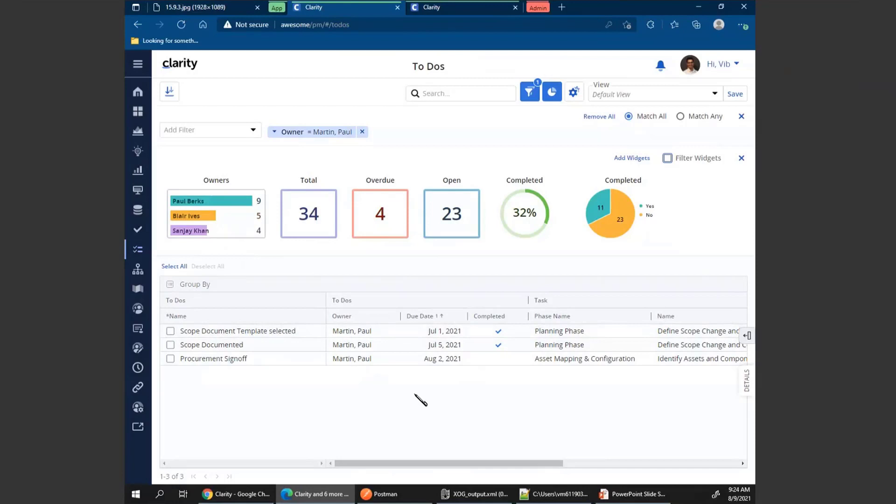
{"action": "mouse_move", "coordinate": [247, 249]}
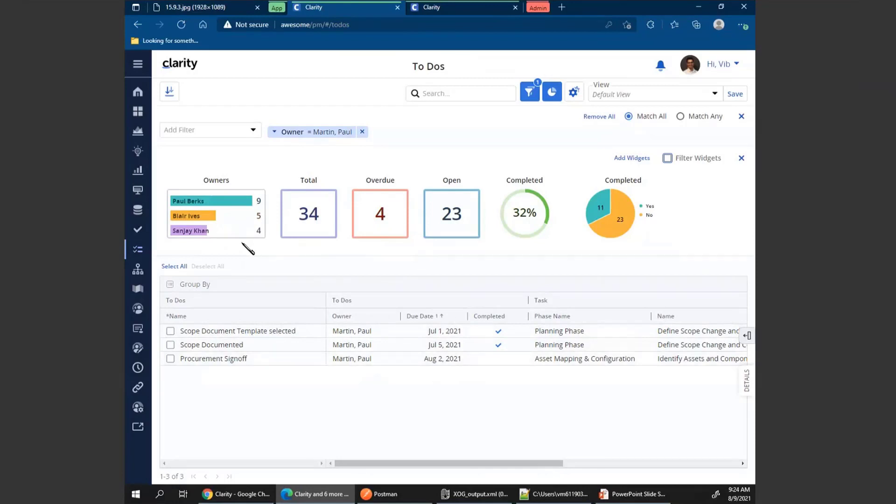
{"action": "mouse_move", "coordinate": [288, 171]}
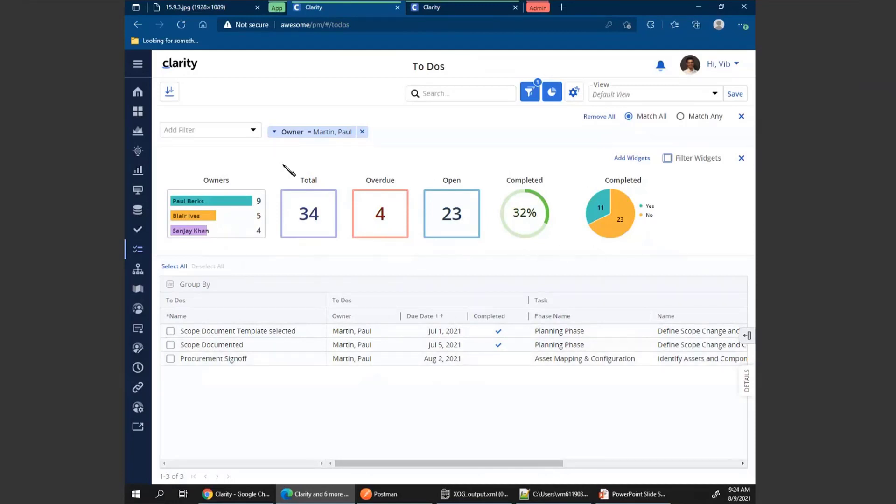
{"action": "mouse_move", "coordinate": [628, 267]}
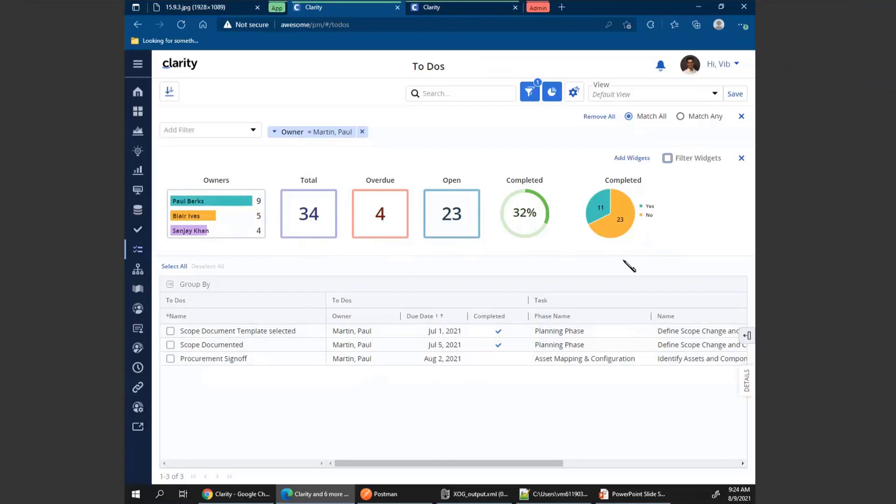
{"action": "mouse_move", "coordinate": [391, 337]}
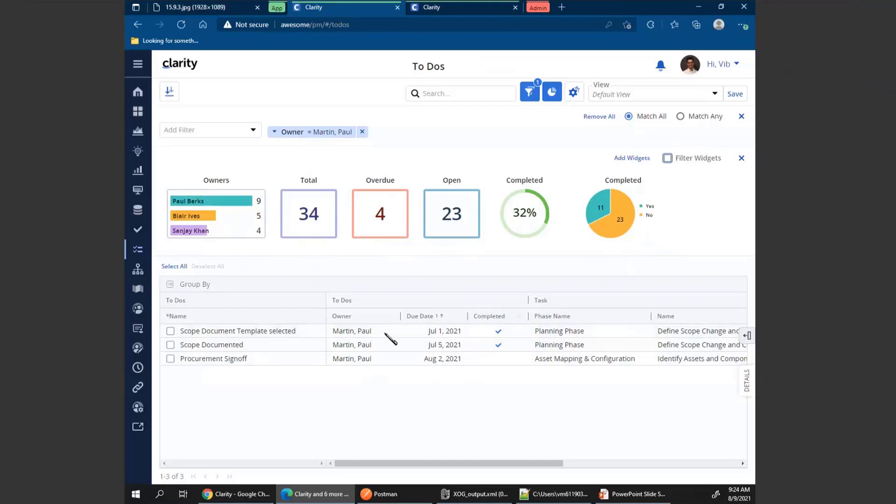
{"action": "mouse_move", "coordinate": [137, 236]}
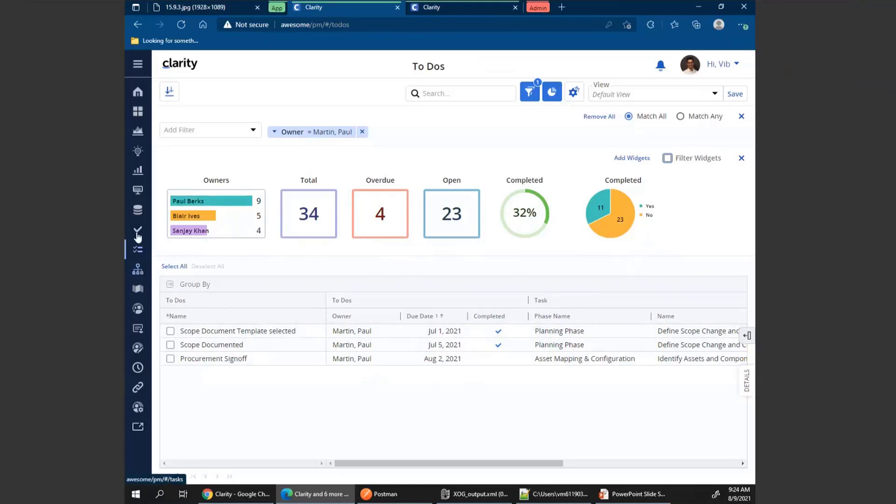
Step: Bring up the Hierarchies list with Medical Center Top Down, IT Rollout and FY 2020 Planning
{"action": "left_click", "coordinate": [137, 269]}
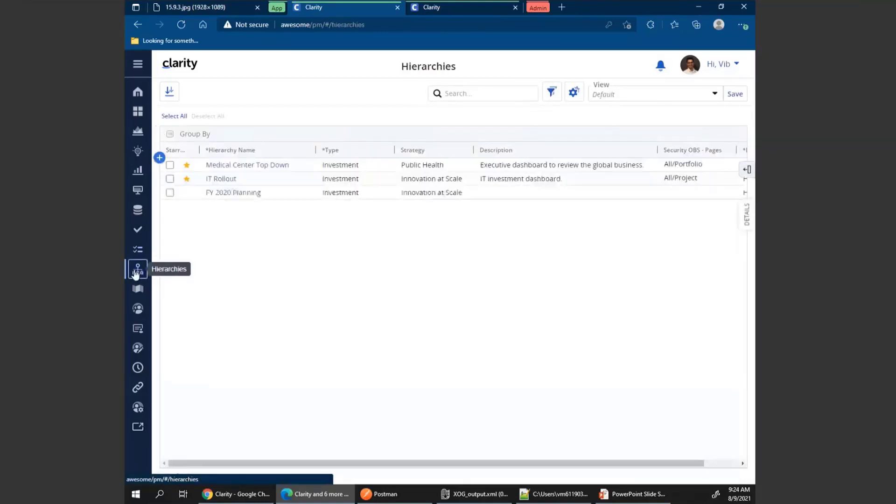
Step: Enter the IT Rollout hierarchy and view its 11 risks
{"action": "left_click", "coordinate": [220, 178]}
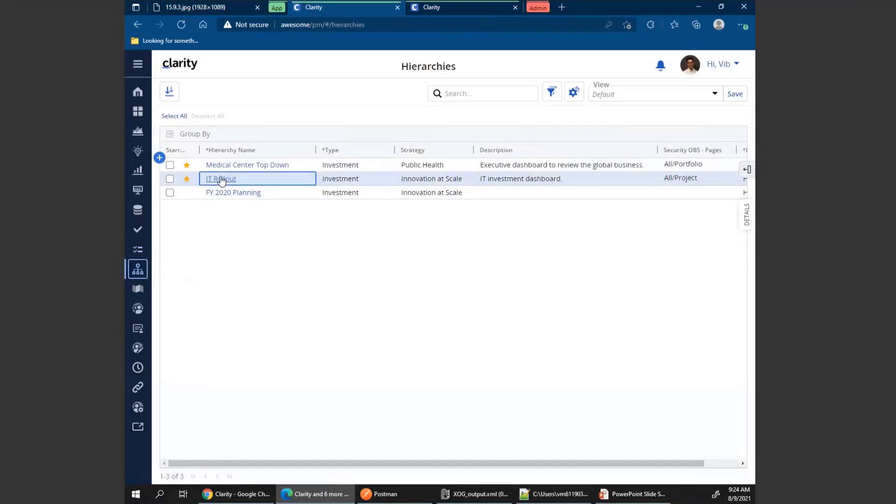
{"action": "left_click", "coordinate": [220, 178]}
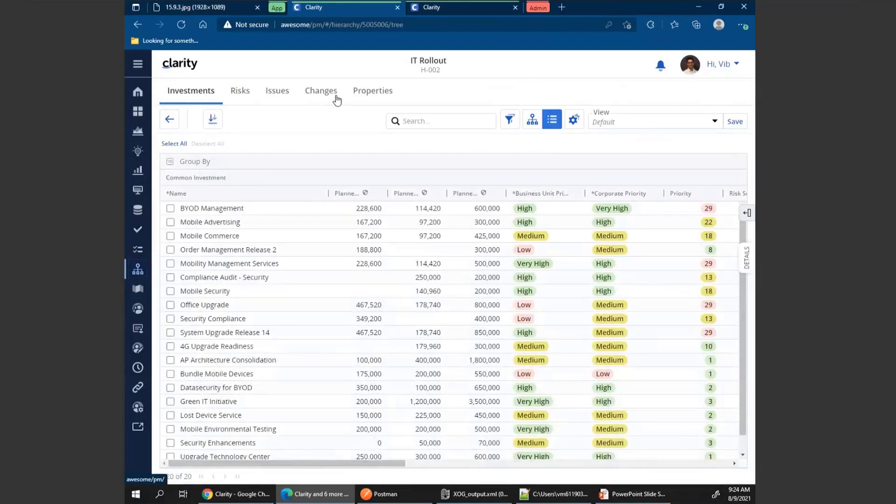
{"action": "mouse_move", "coordinate": [336, 101]}
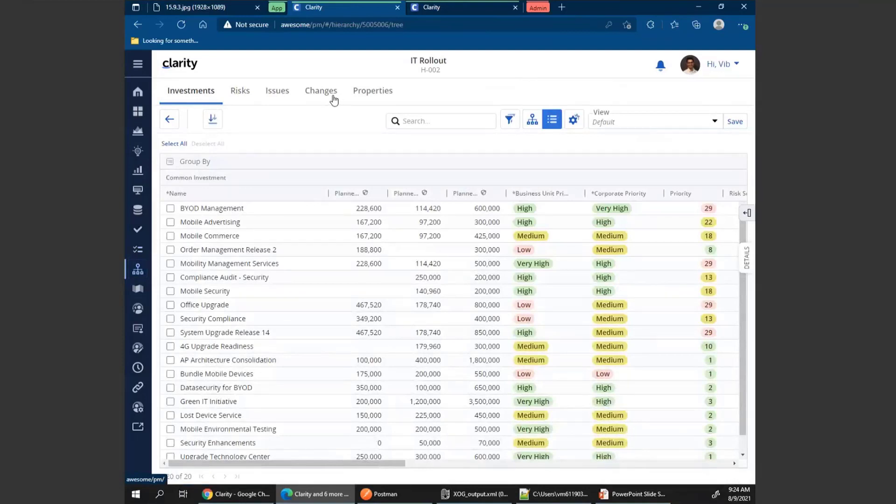
{"action": "left_click", "coordinate": [239, 90]}
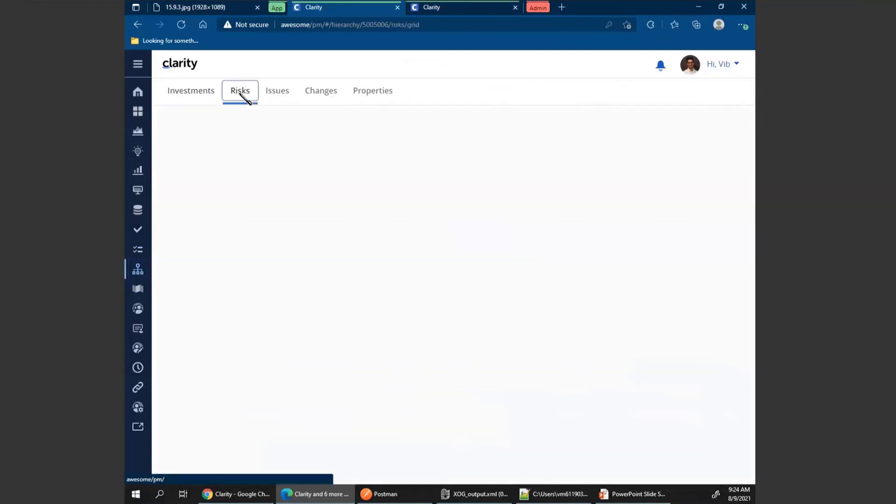
{"action": "left_click", "coordinate": [240, 90]}
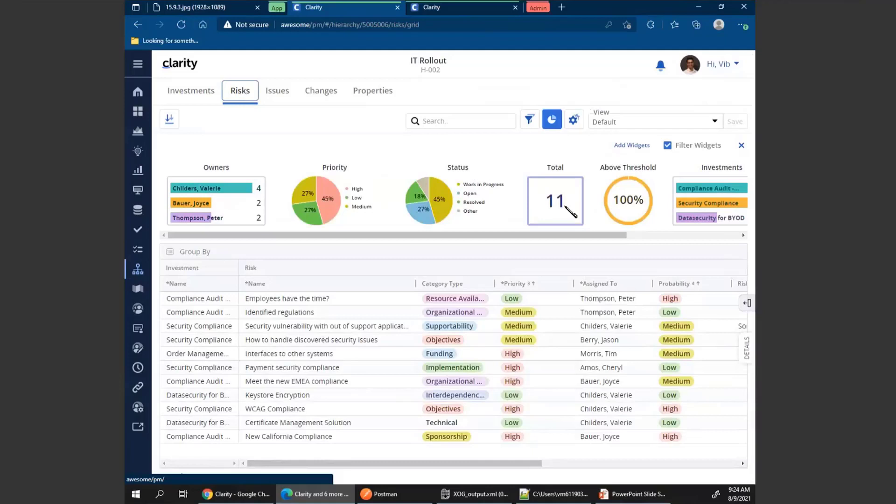
{"action": "mouse_move", "coordinate": [470, 332]}
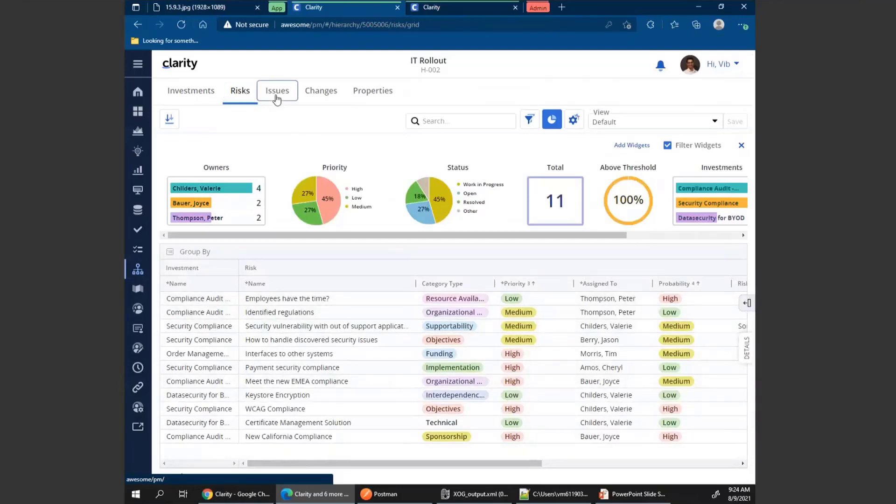
Step: Review the hierarchy's Issues and Changes summaries, ending back on Risks
{"action": "left_click", "coordinate": [277, 90]}
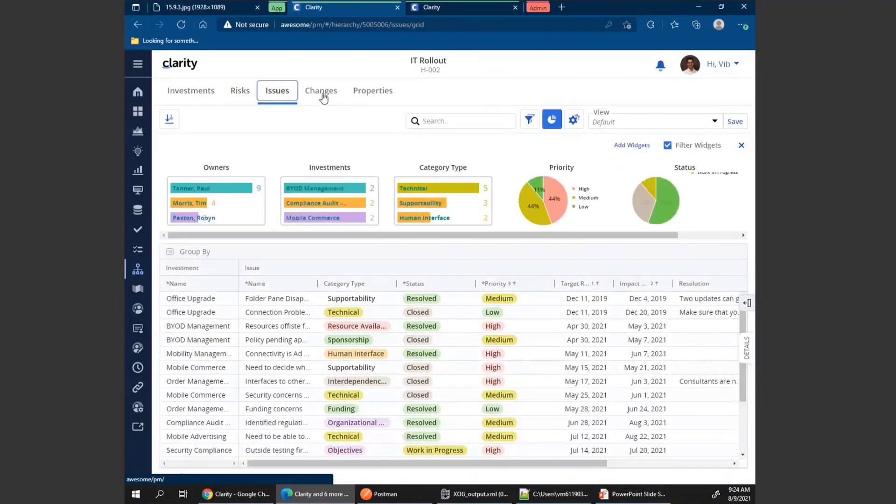
{"action": "left_click", "coordinate": [320, 90]}
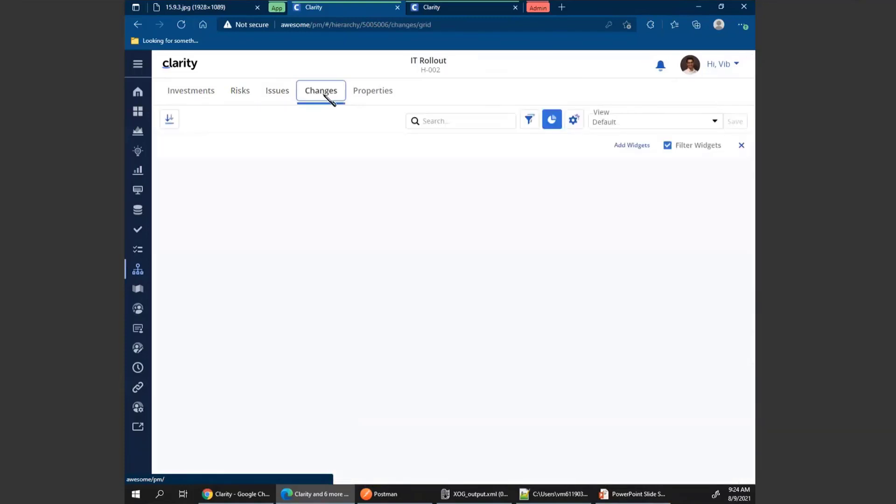
{"action": "left_click", "coordinate": [320, 90]}
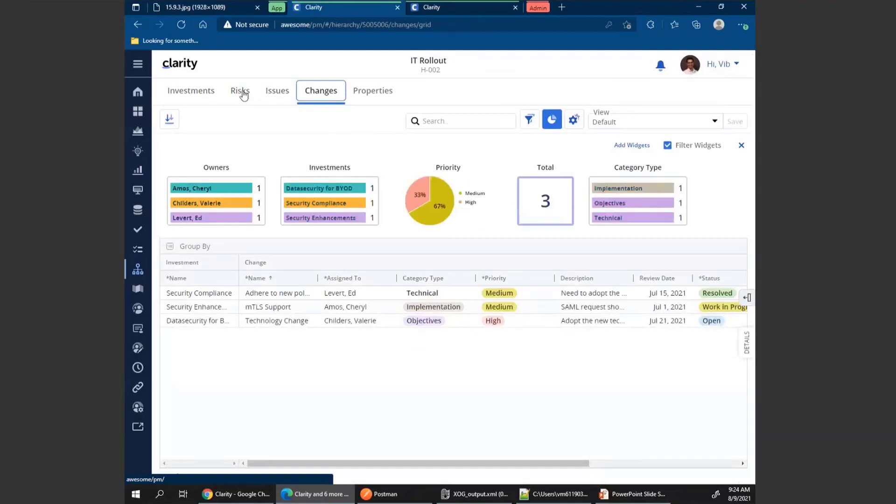
{"action": "left_click", "coordinate": [239, 90]}
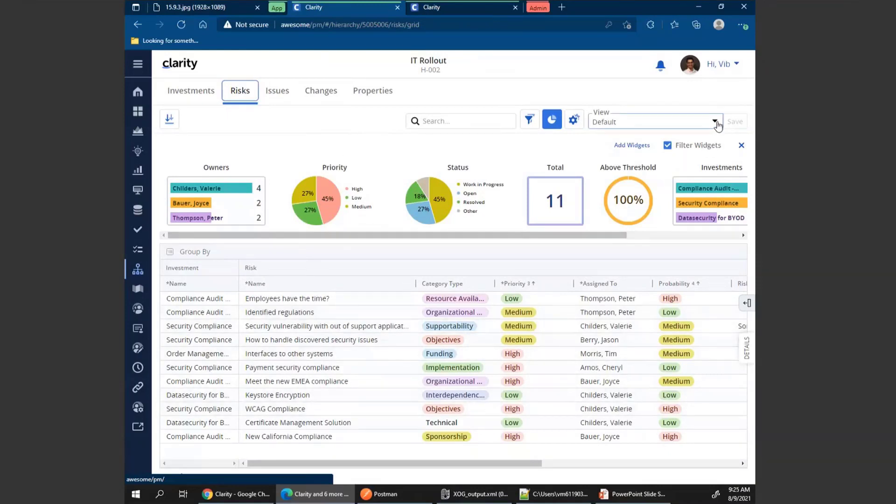
Step: Apply the Overdue Risks saved view showing 5 overdue, then return to the home project tiles
{"action": "left_click", "coordinate": [715, 121]}
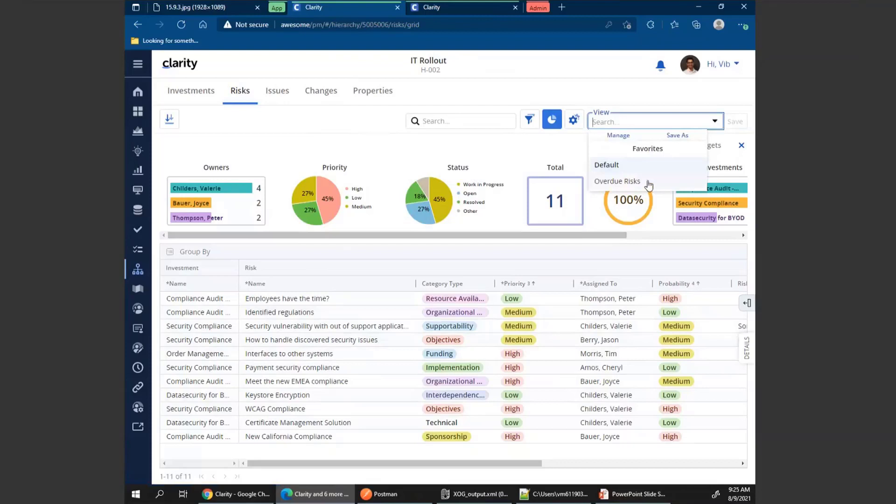
{"action": "left_click", "coordinate": [617, 181]}
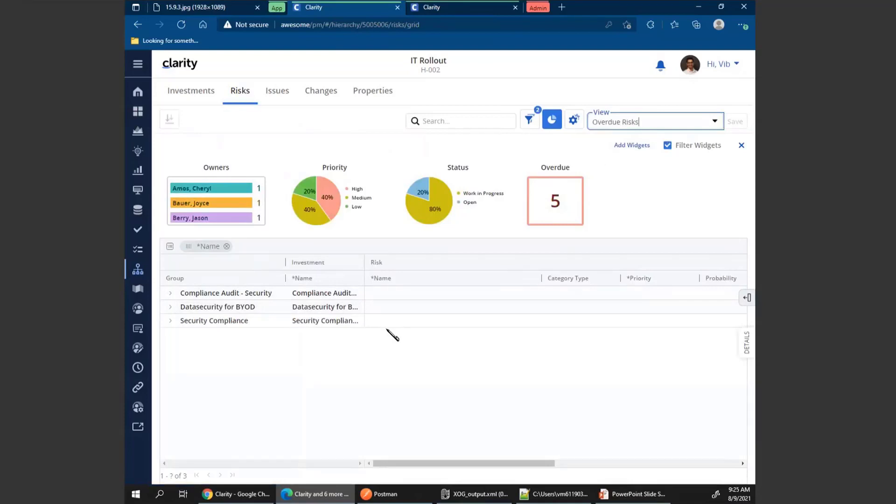
{"action": "mouse_move", "coordinate": [414, 244]}
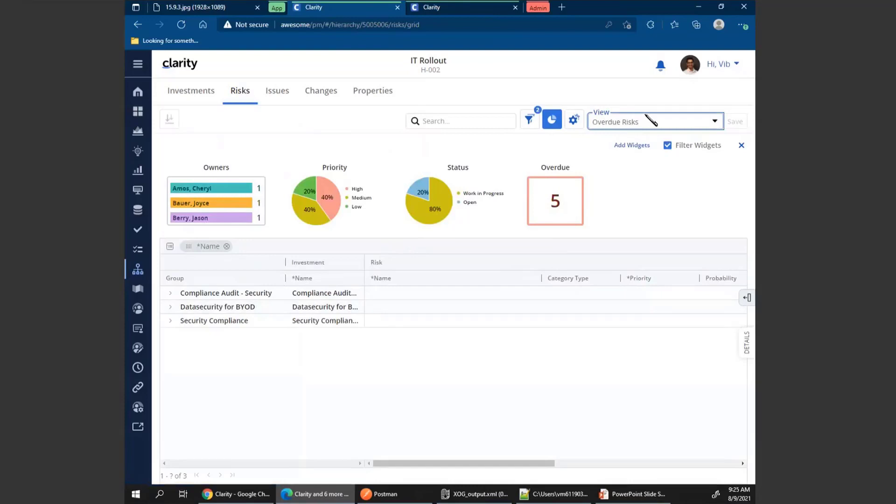
{"action": "mouse_move", "coordinate": [146, 102]}
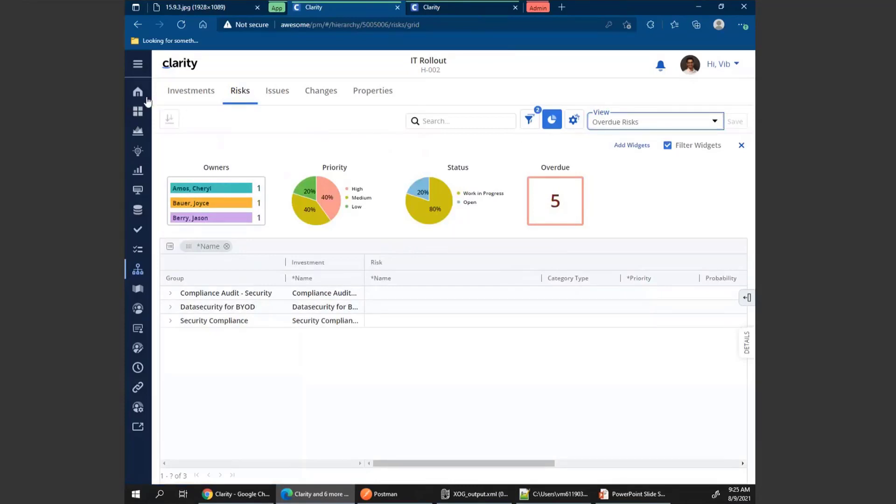
{"action": "left_click", "coordinate": [137, 91]}
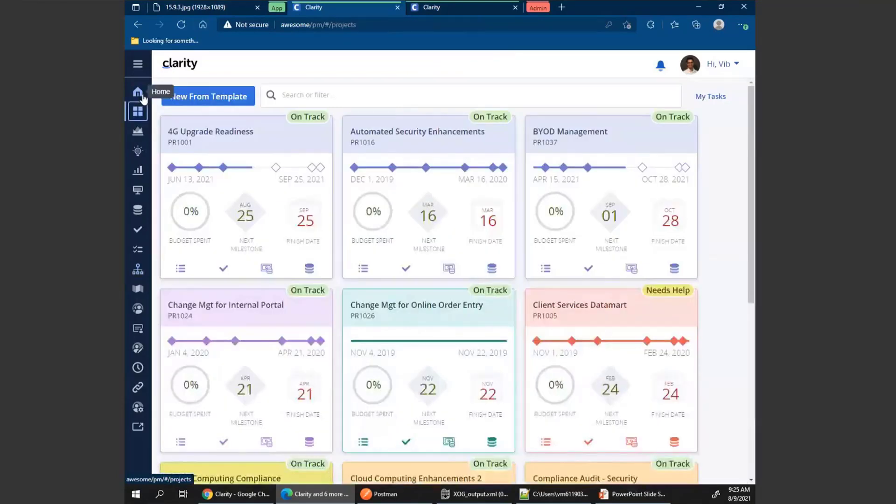